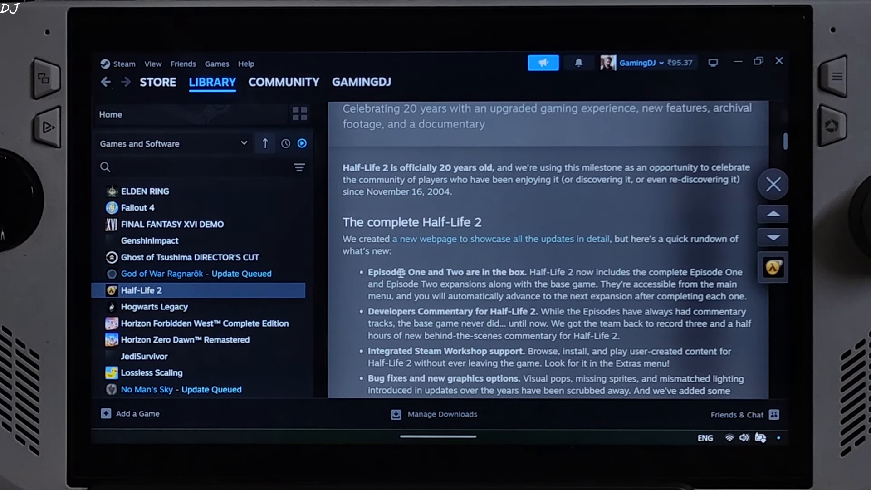
mouse_move(497, 207)
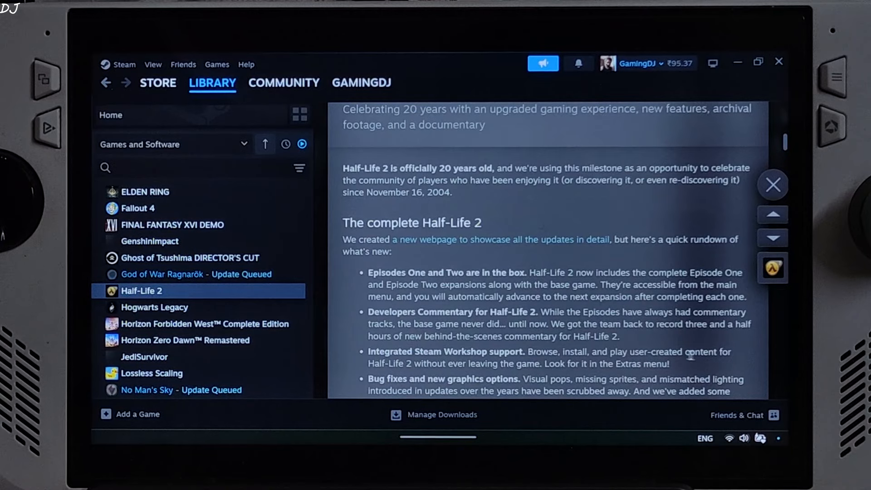
Step: Scroll through AMD Software's Half-Life 2 profile to view its Graphics and Display settings
scroll("down", 3)
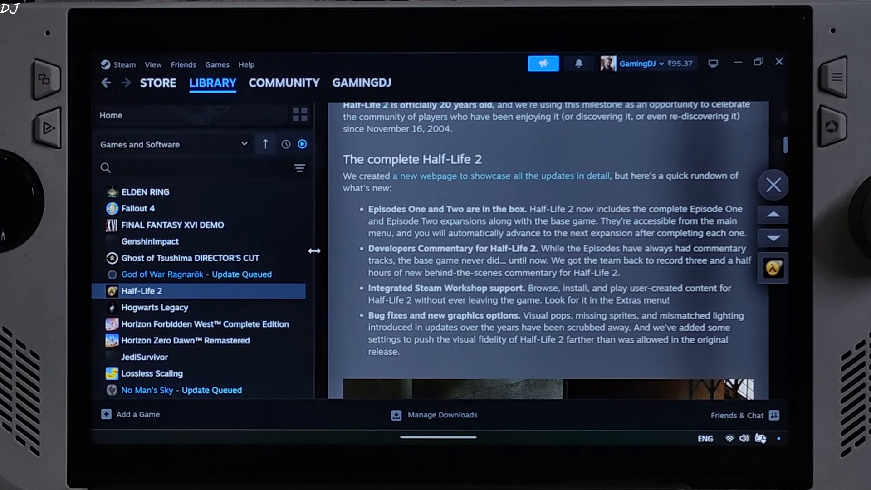
mouse_move(334, 232)
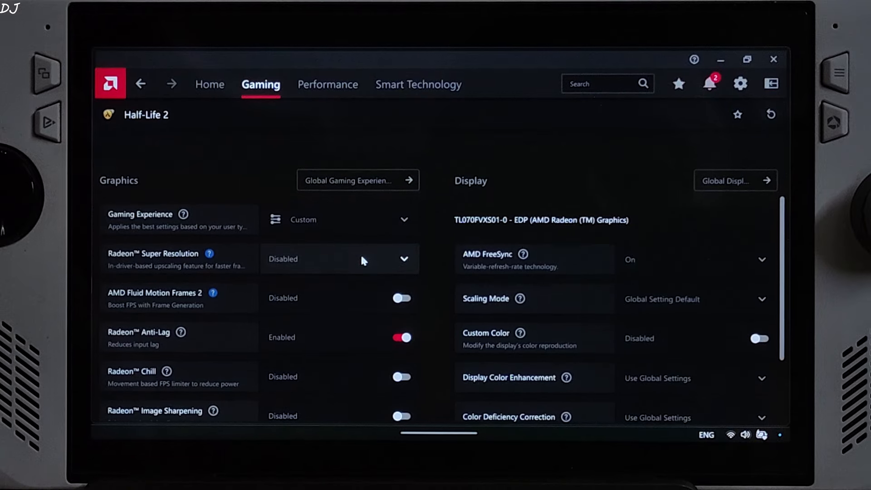
scroll("down", 3)
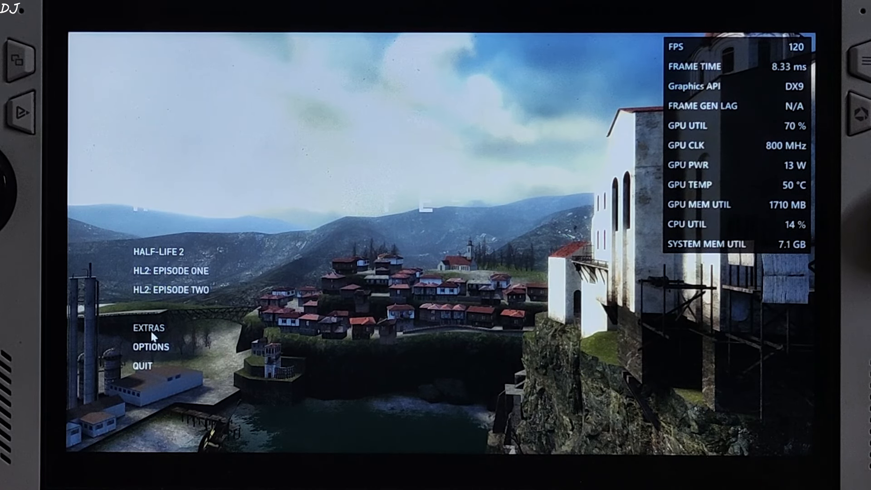
Step: Bring up Half-Life 2's Options window from the main menu at 120 FPS
left_click(148, 327)
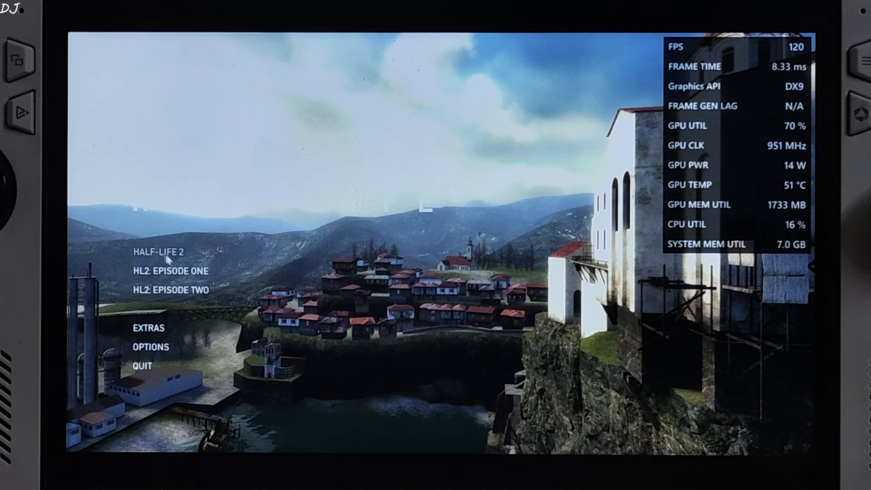
left_click(150, 347)
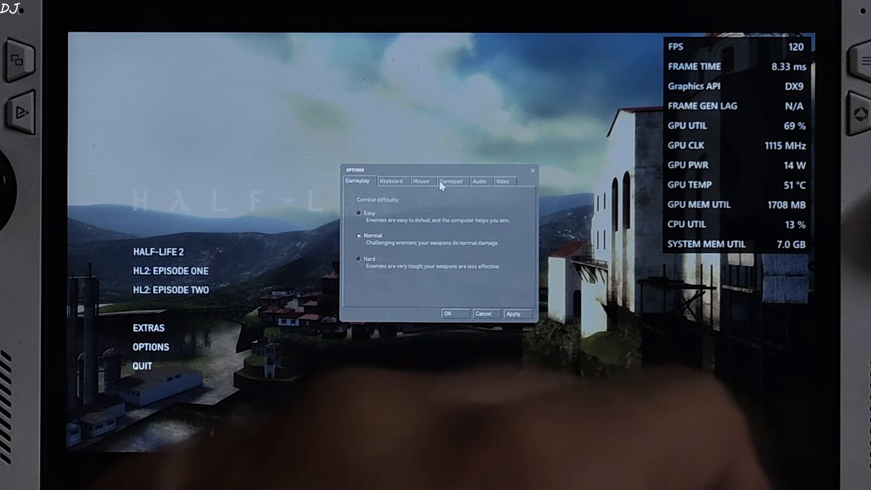
Step: Show the Video options: 1920x1080 native, full screen, widescreen 16:9
left_click(480, 181)
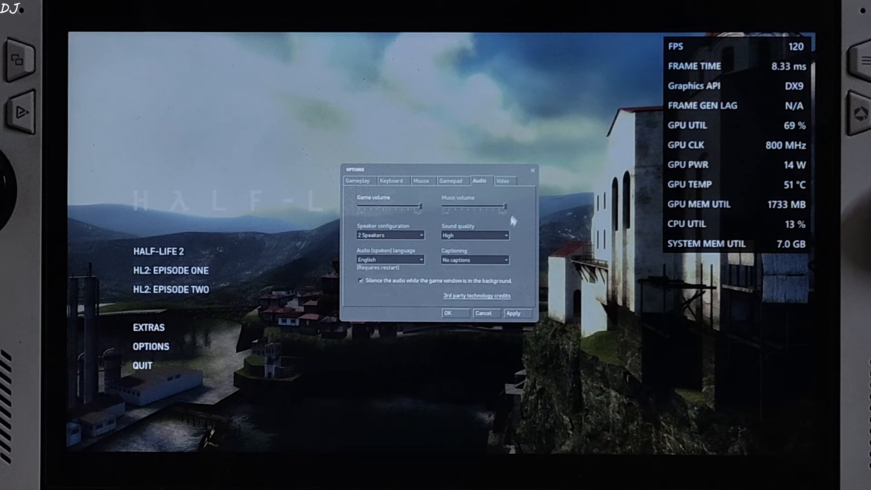
left_click(503, 181)
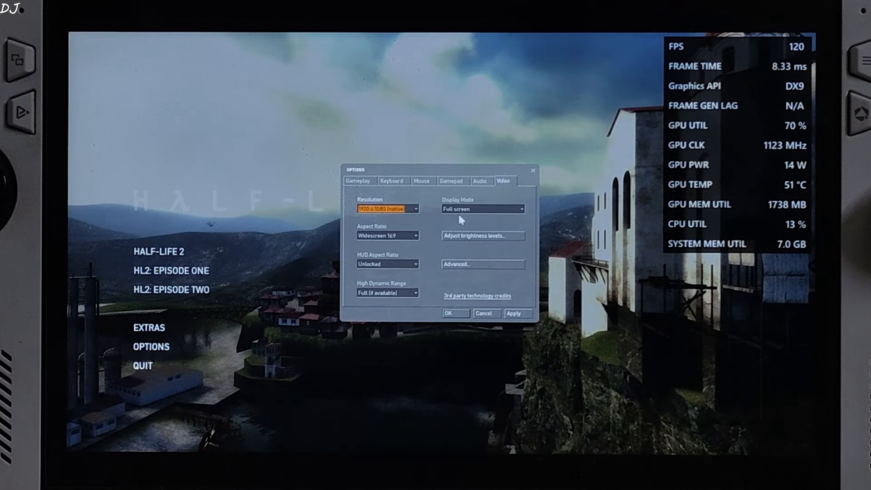
mouse_move(460, 250)
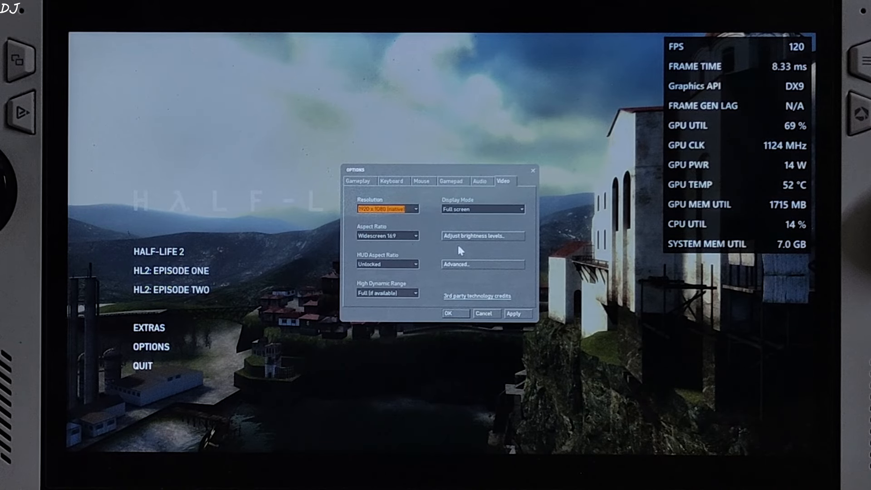
Step: Apply High/Very High detail, 4x MSAA and 16x anisotropic in Advanced video settings, then close Options
left_click(482, 264)
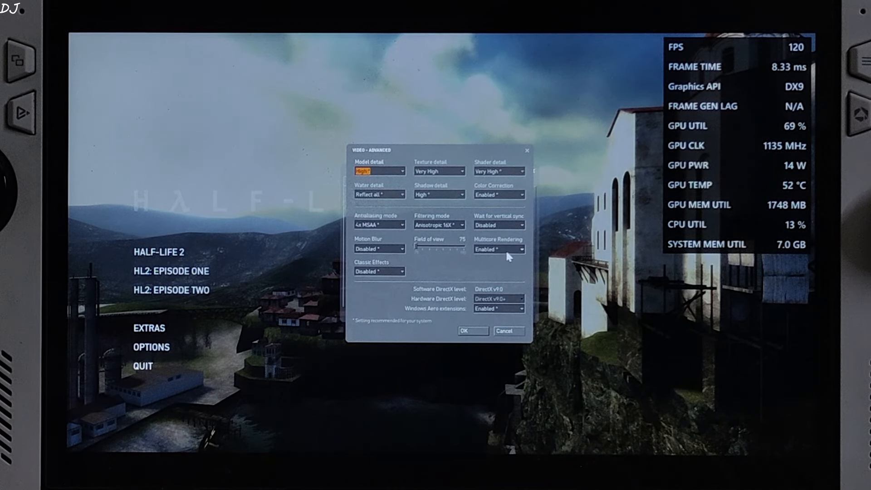
mouse_move(475, 312)
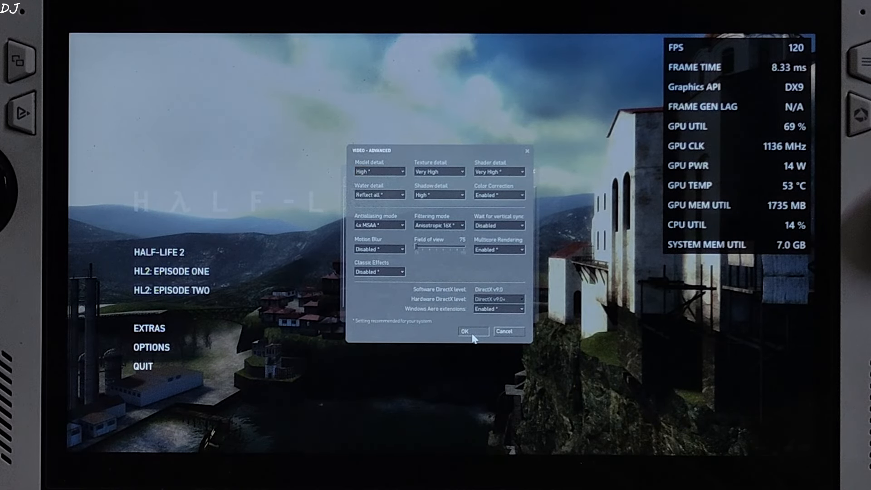
left_click(472, 331)
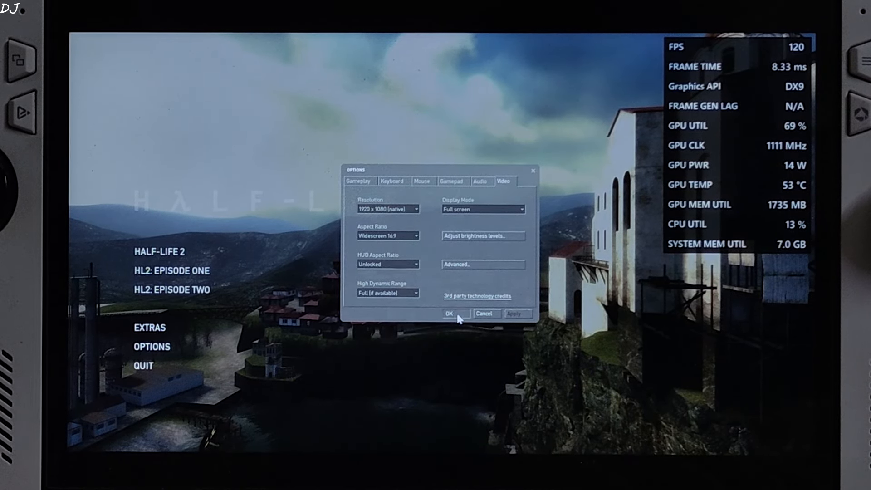
left_click(450, 314)
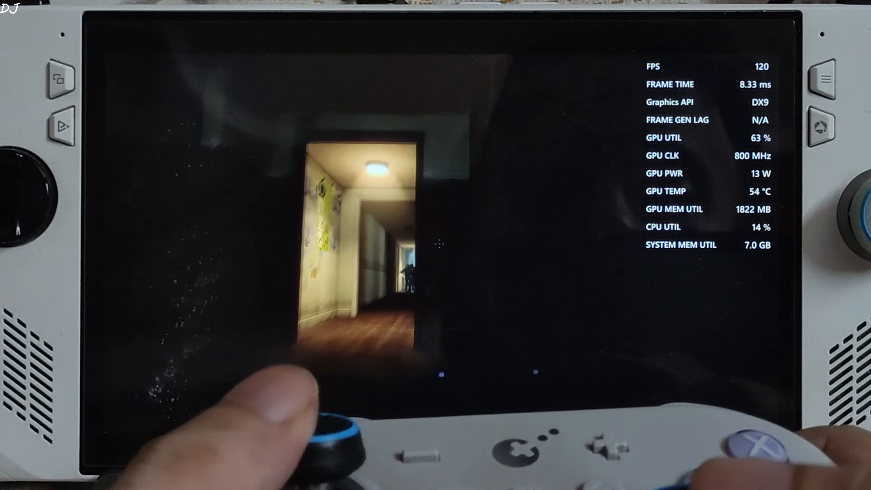
mouse_move(327, 439)
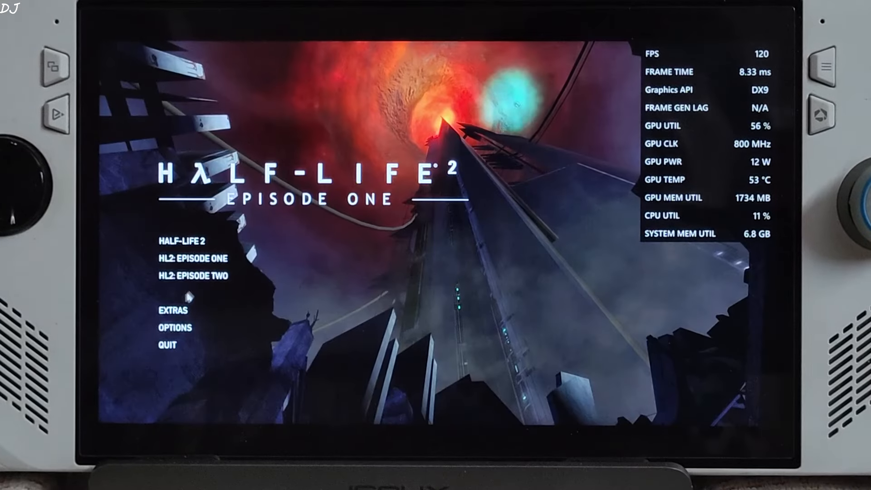
Step: Pick HL2: Episode Two from the game list to load its main menu
left_click(195, 275)
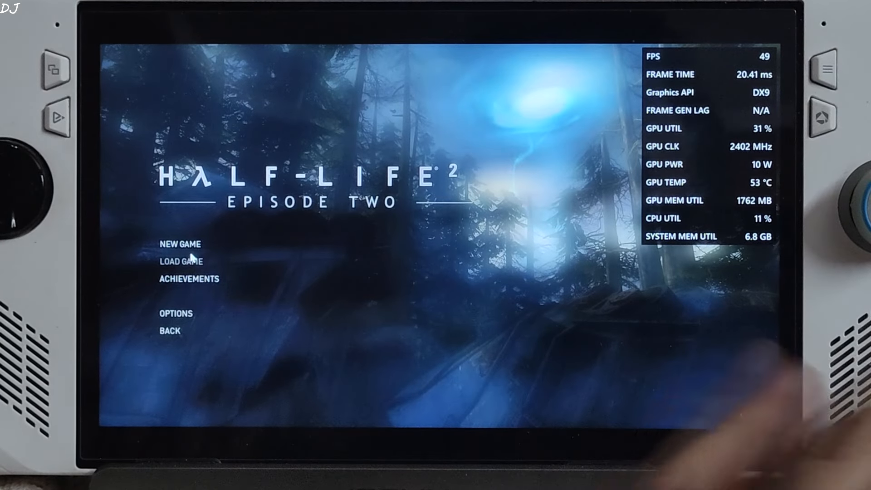